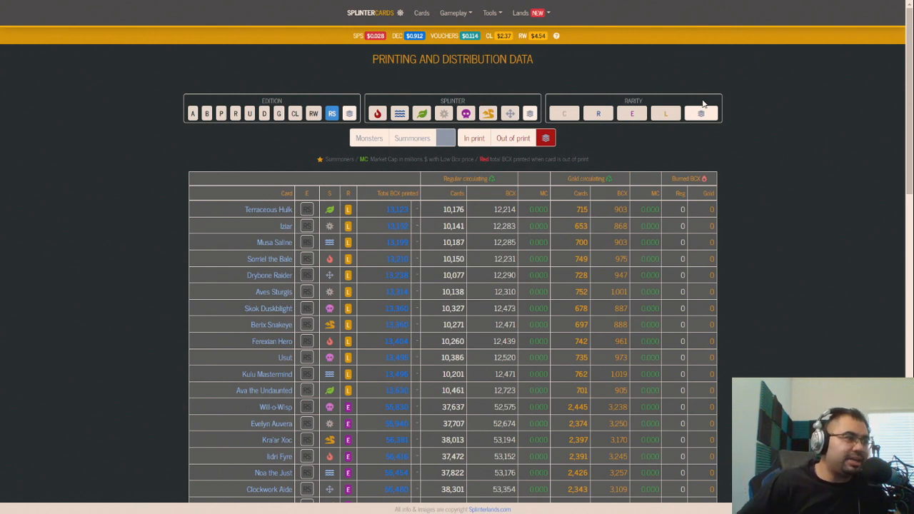
mouse_move(839, 229)
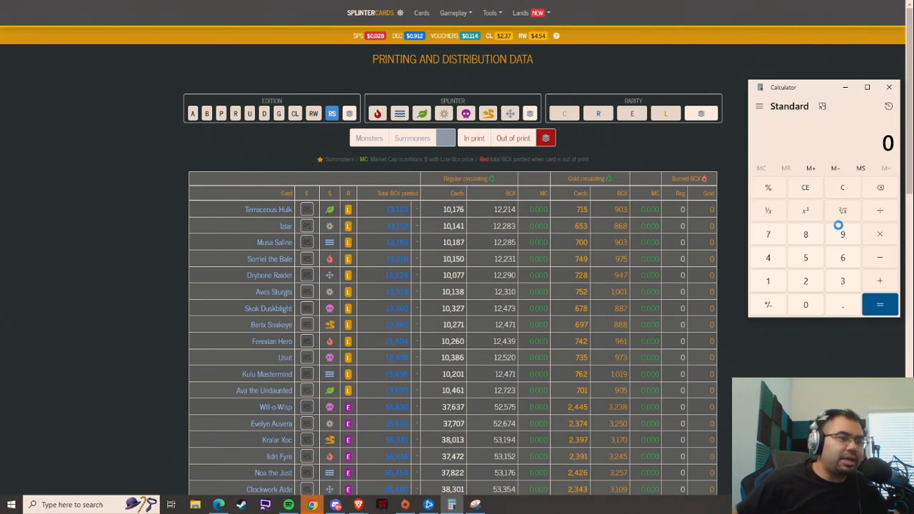
mouse_move(696, 58)
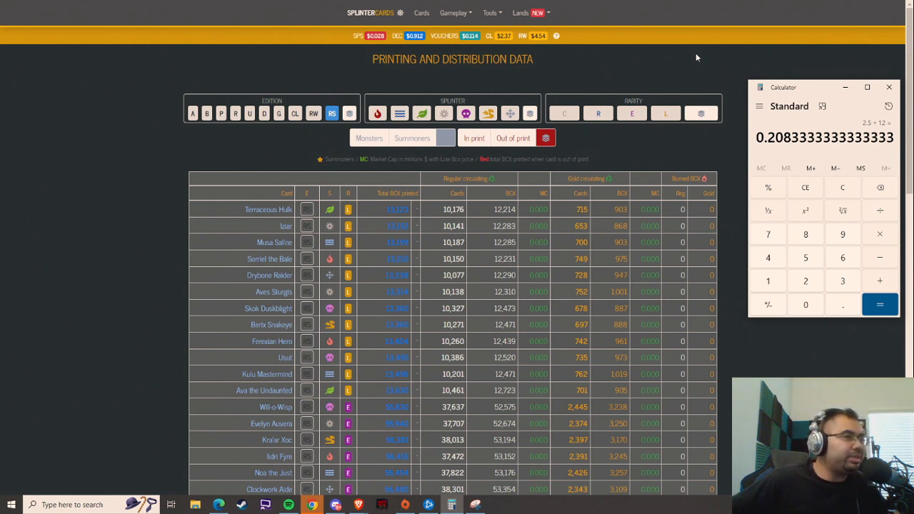
mouse_move(705, 83)
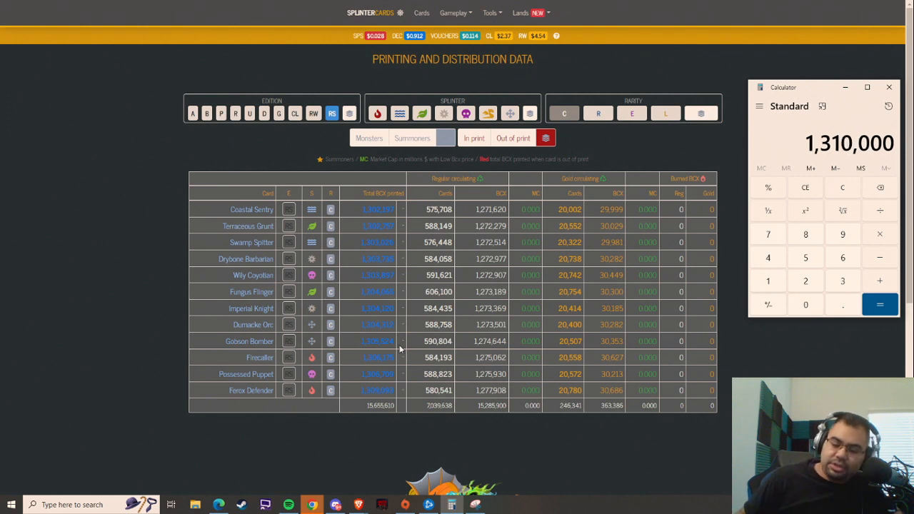
Divide the 1,310,000 total by 0.21 to get about 6,238,095 projected cards
left_click(879, 304)
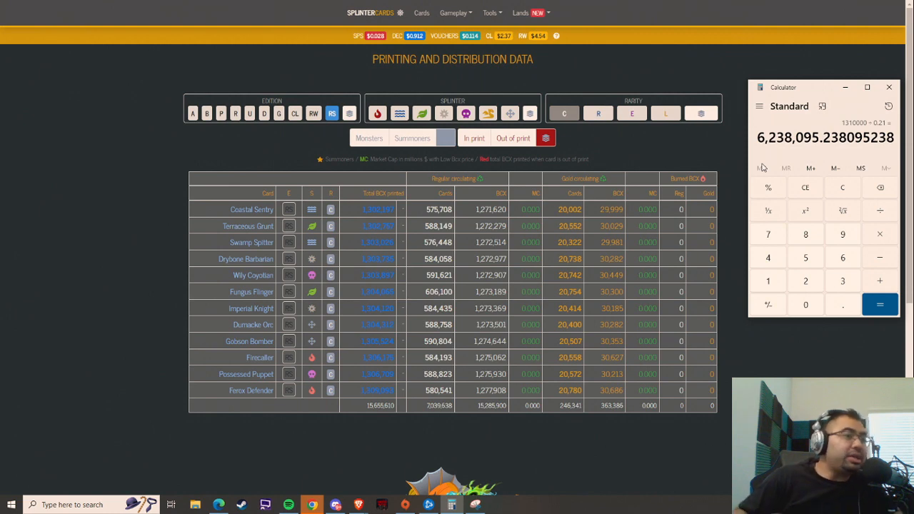
mouse_move(794, 154)
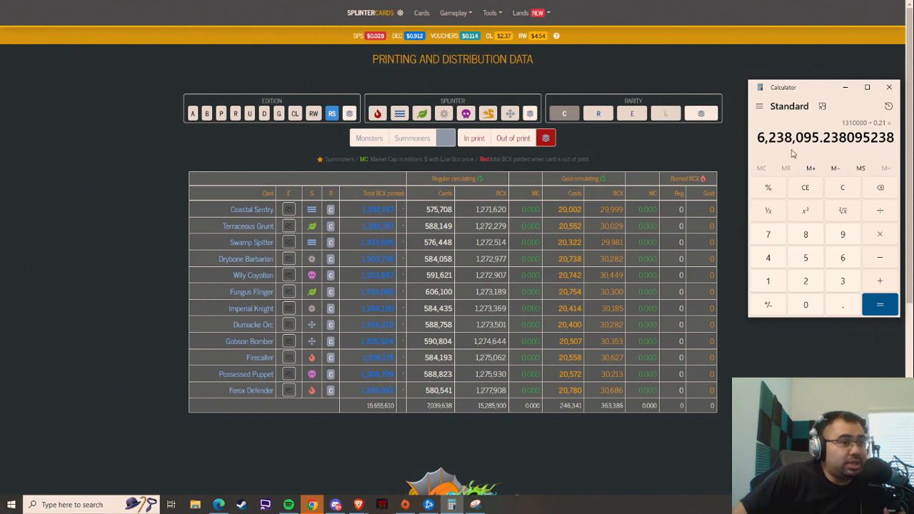
mouse_move(778, 155)
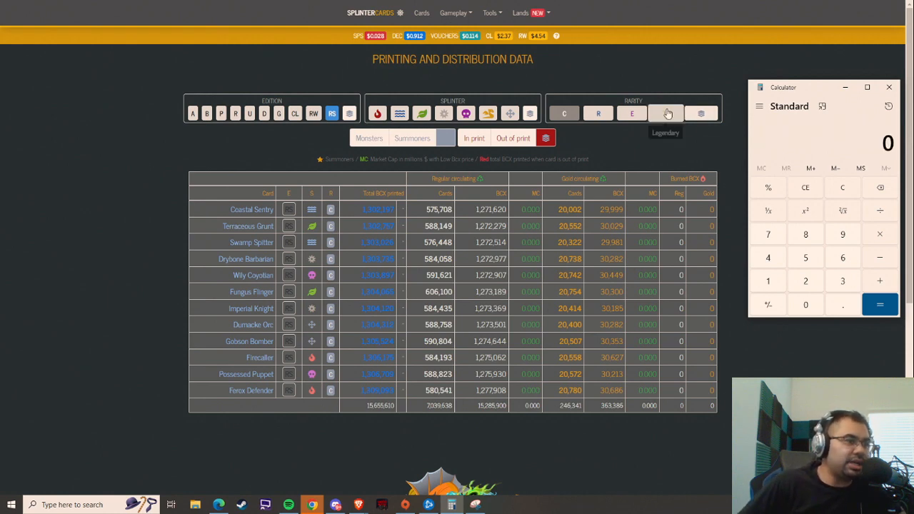
Filter the table to legendary cards and bring Calculator back for the 13,500 ÷ 0.21 projection
left_click(664, 113)
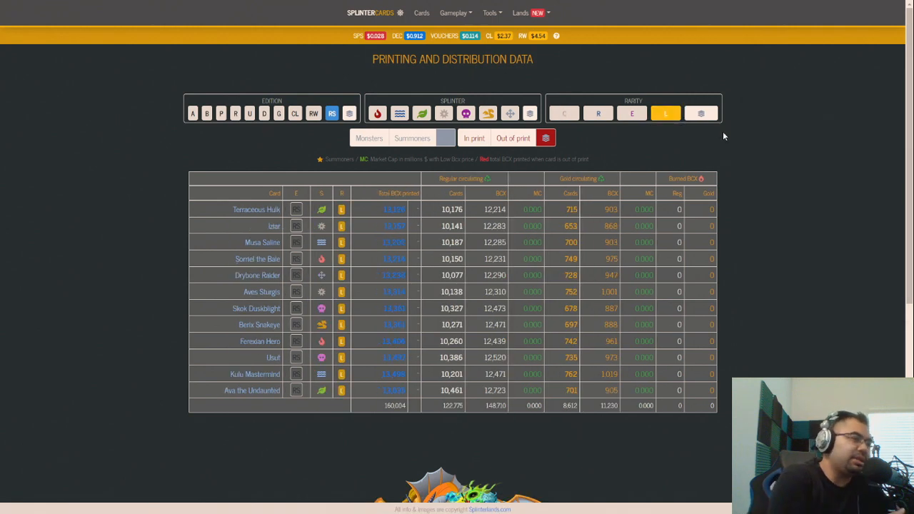
left_click(380, 504)
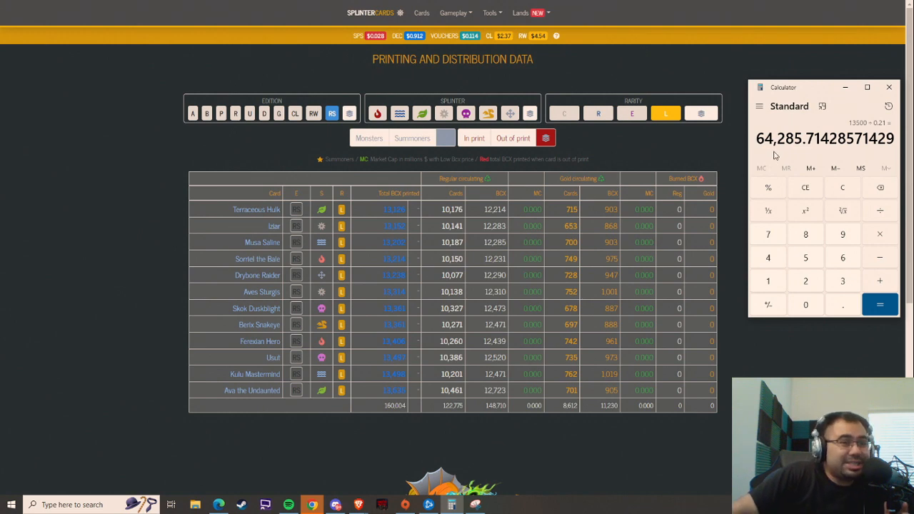
mouse_move(617, 156)
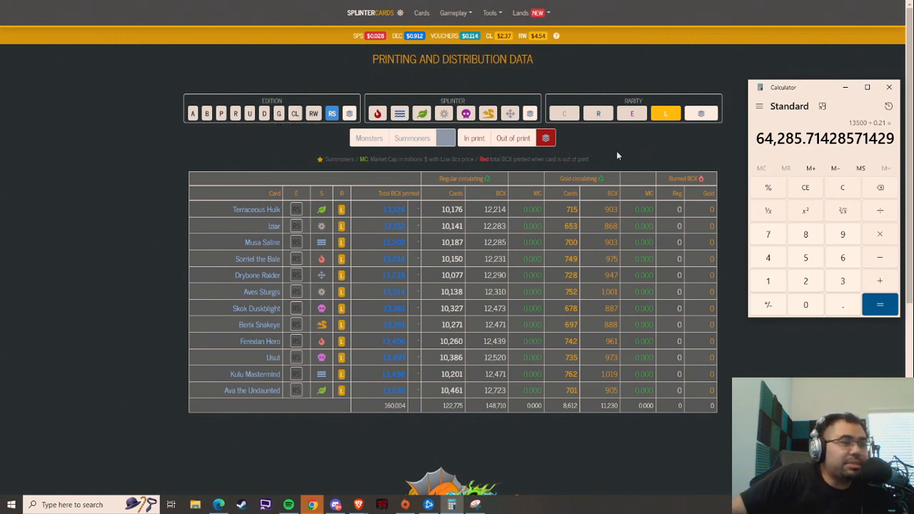
mouse_move(294, 115)
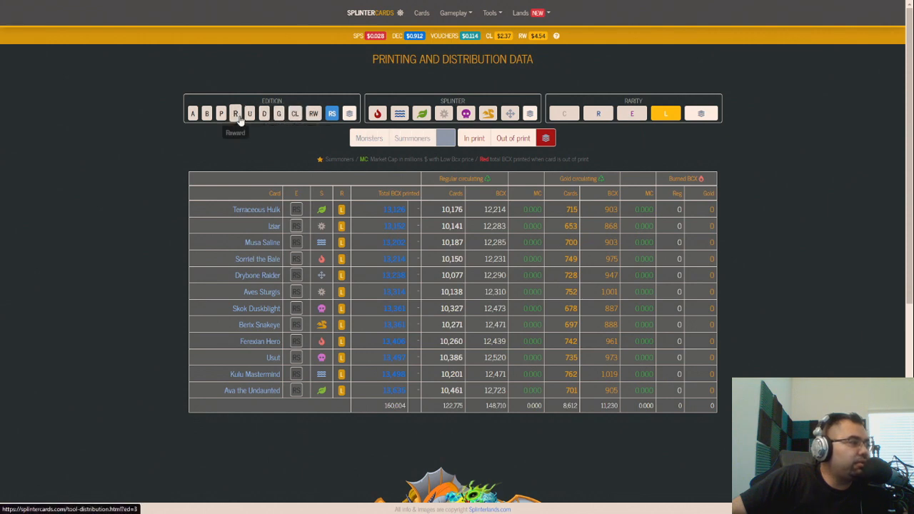
Show the Reward edition legendary cards and review print totals such as Djinn Oshannus at 138,790
left_click(234, 113)
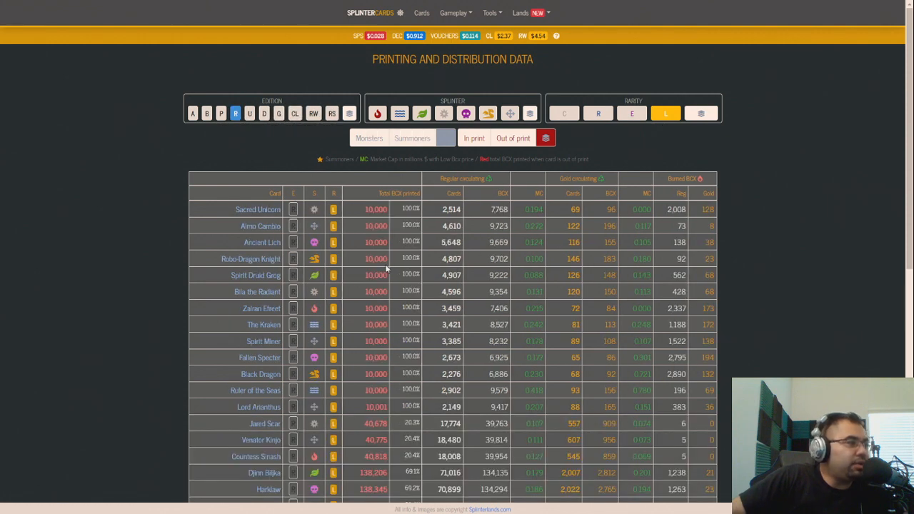
scroll("down", 3)
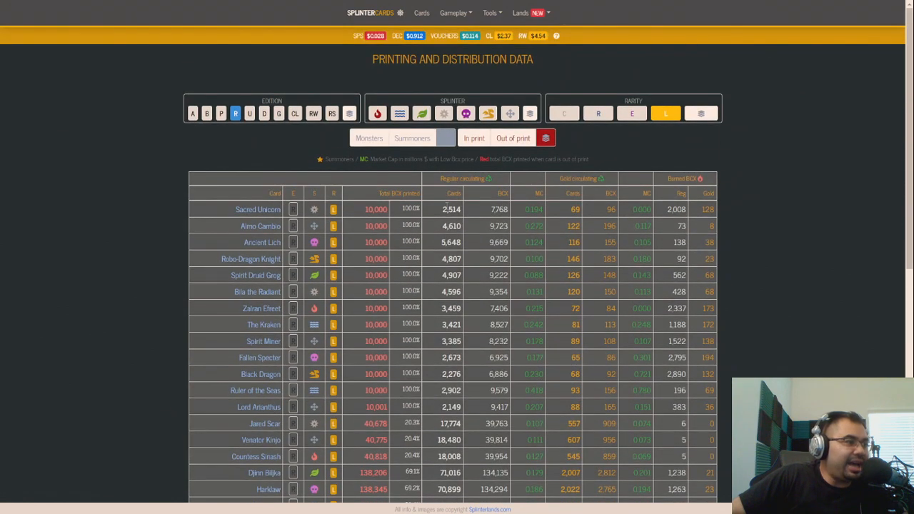
scroll("down", 3)
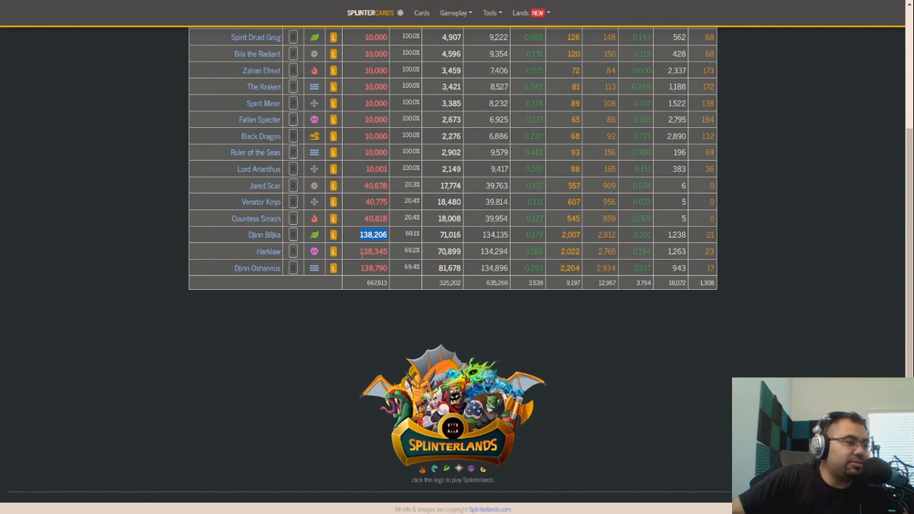
mouse_move(360, 258)
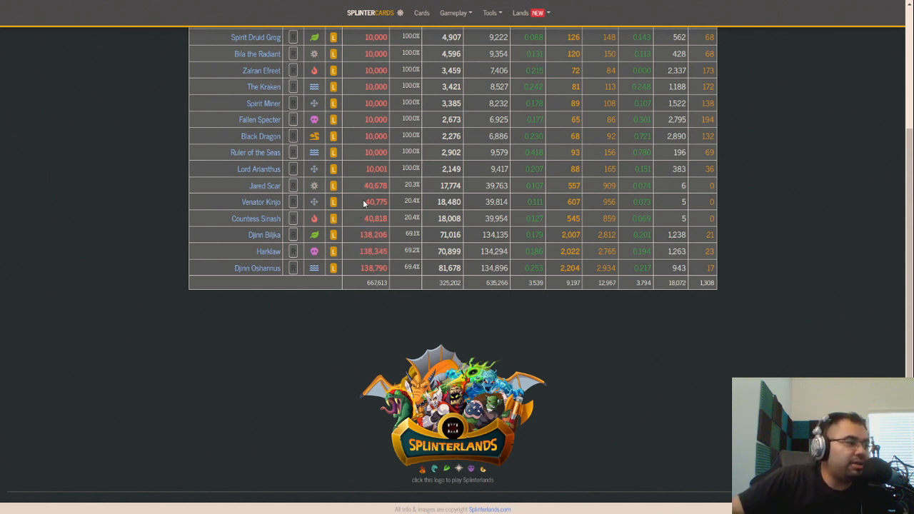
double_click(374, 219)
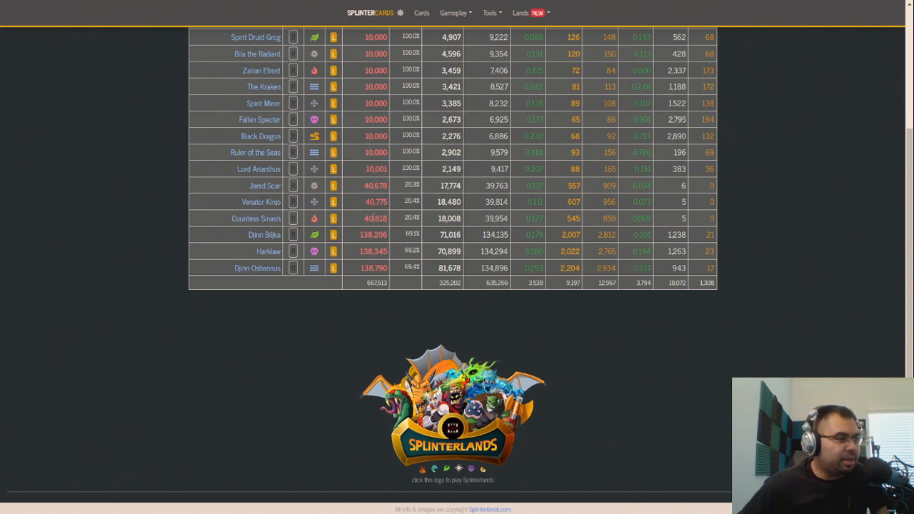
mouse_move(330, 161)
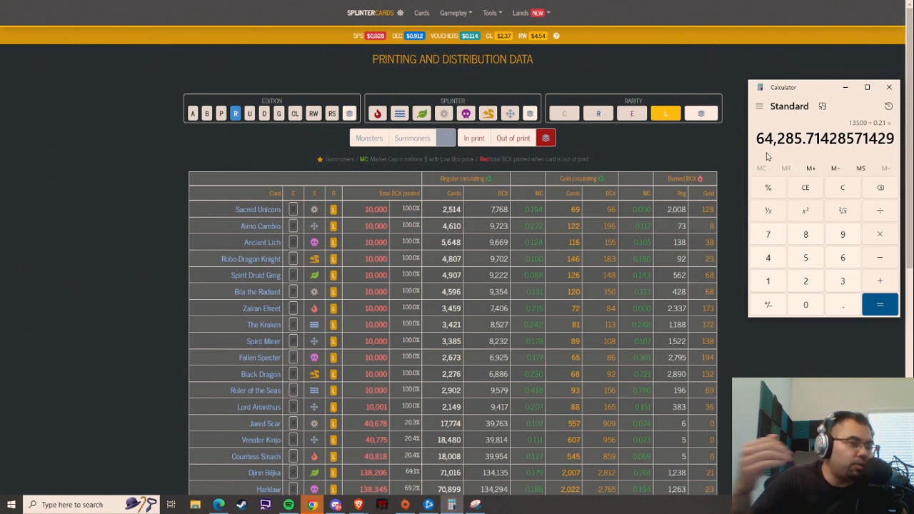
mouse_move(766, 156)
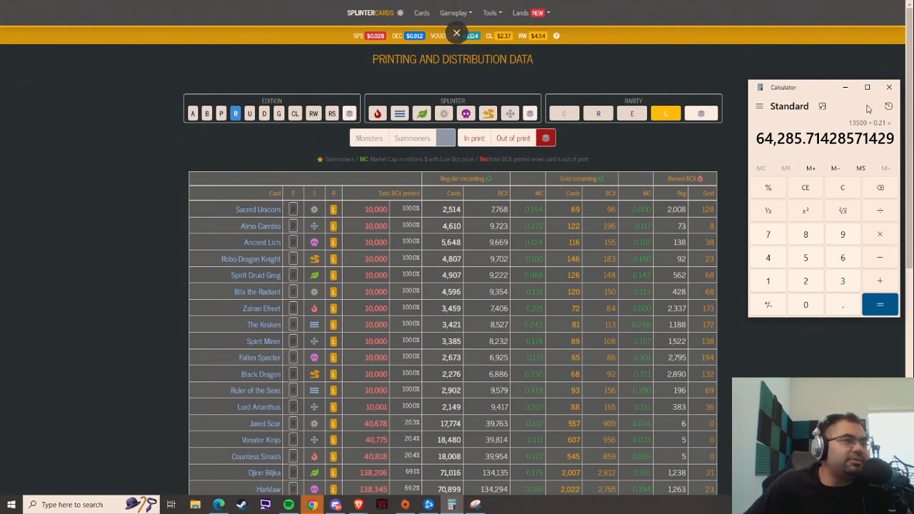
Close Calculator, glance at the summoner cards, then return to the common reward cards list
left_click(457, 33)
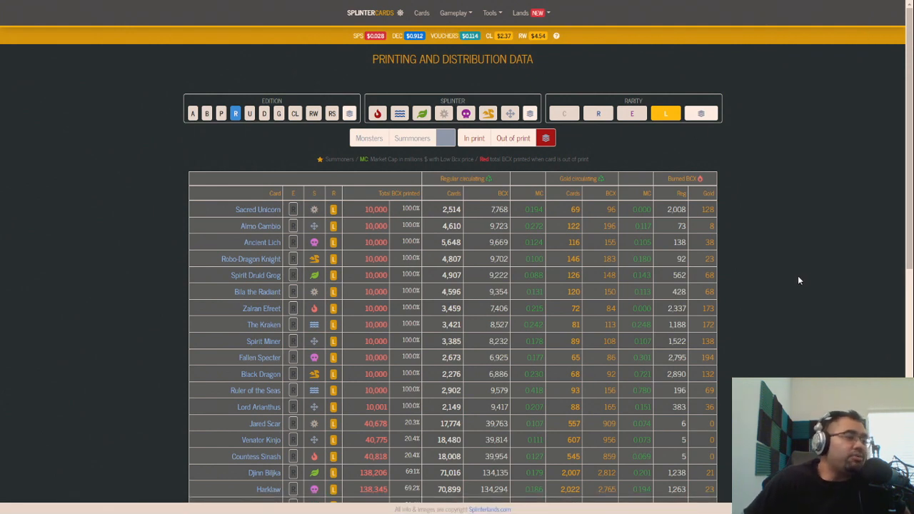
scroll("down", 3)
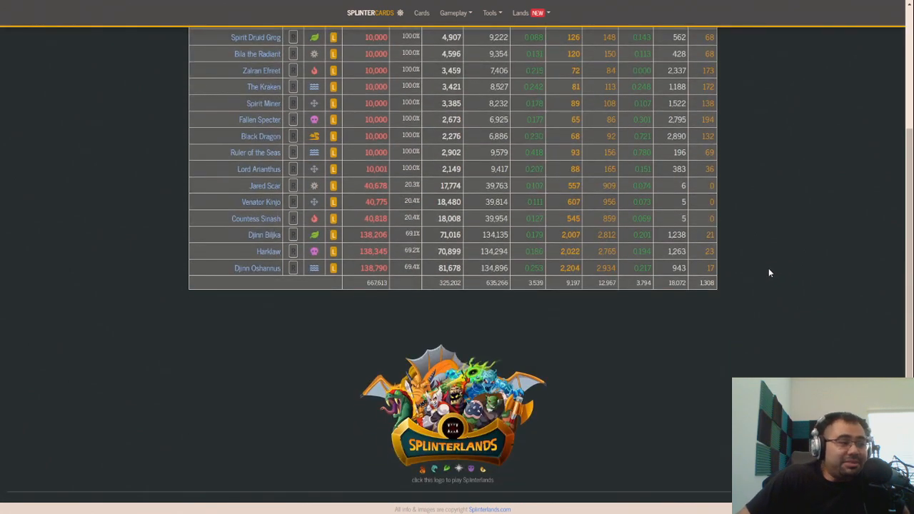
scroll("up", 3)
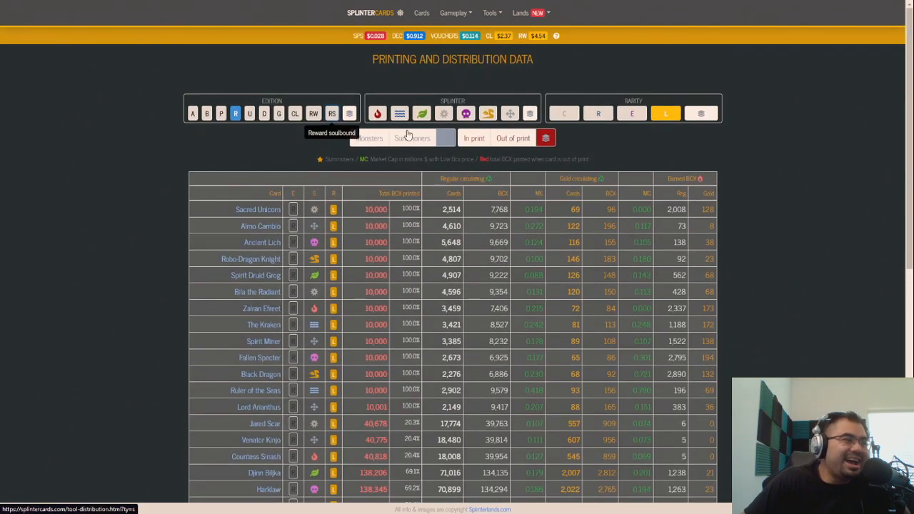
left_click(331, 114)
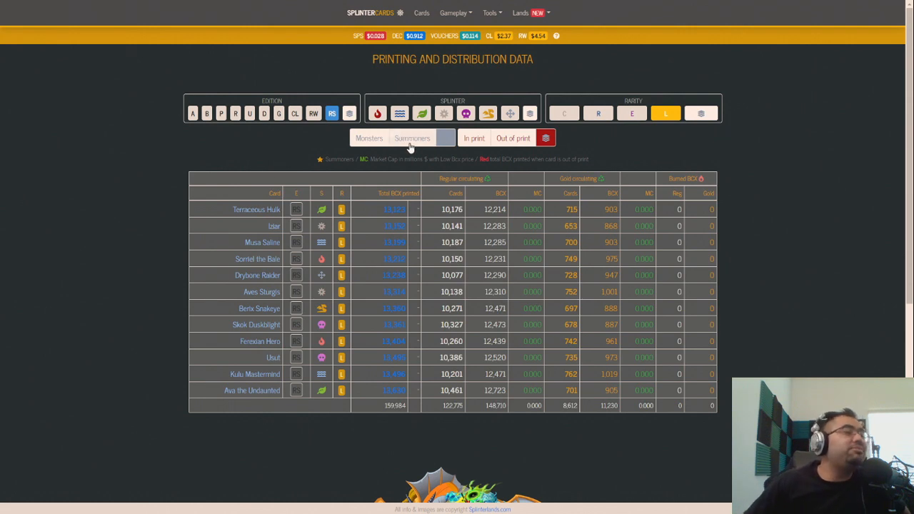
left_click(562, 113)
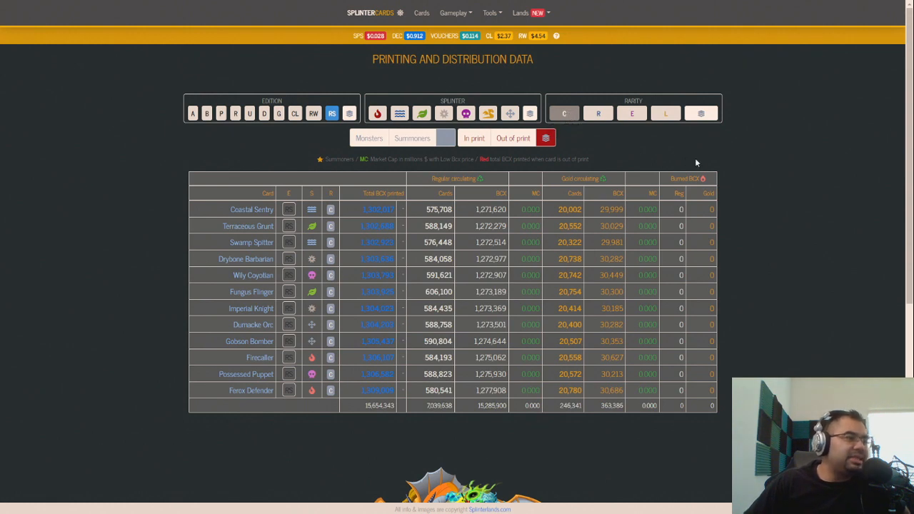
mouse_move(745, 166)
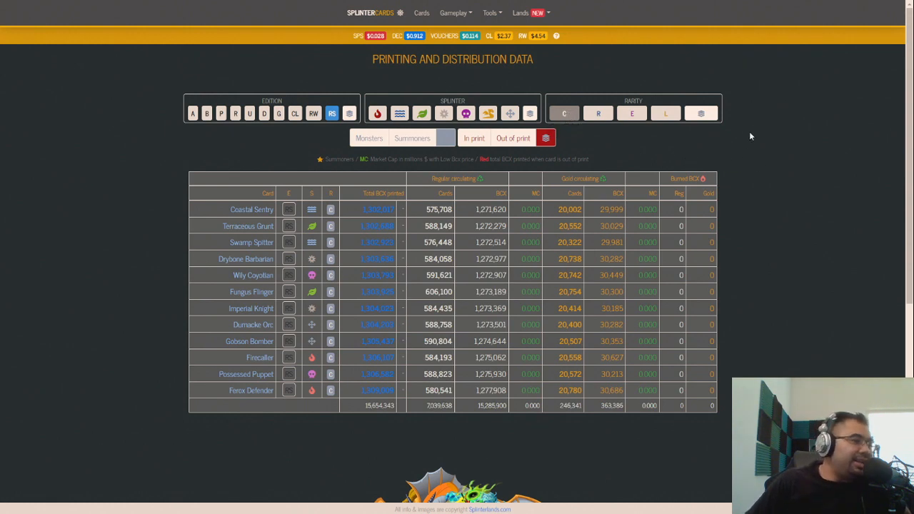
mouse_move(746, 131)
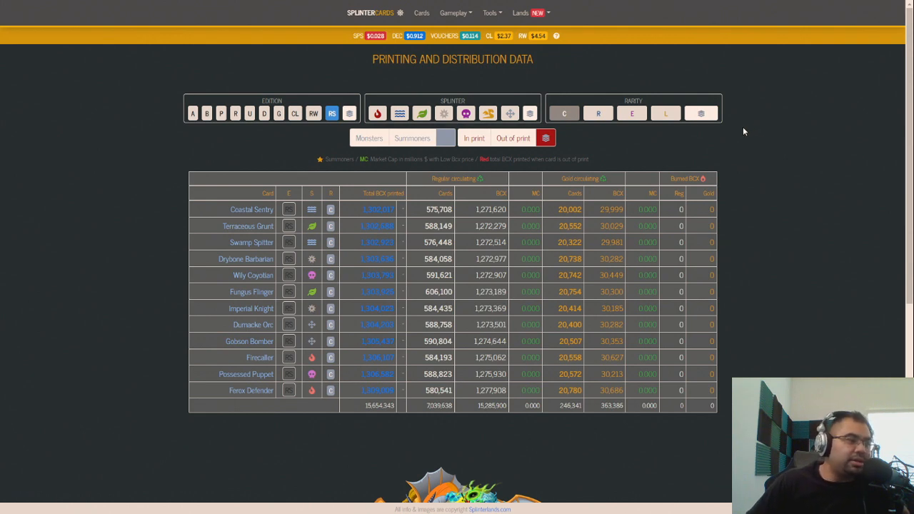
mouse_move(665, 143)
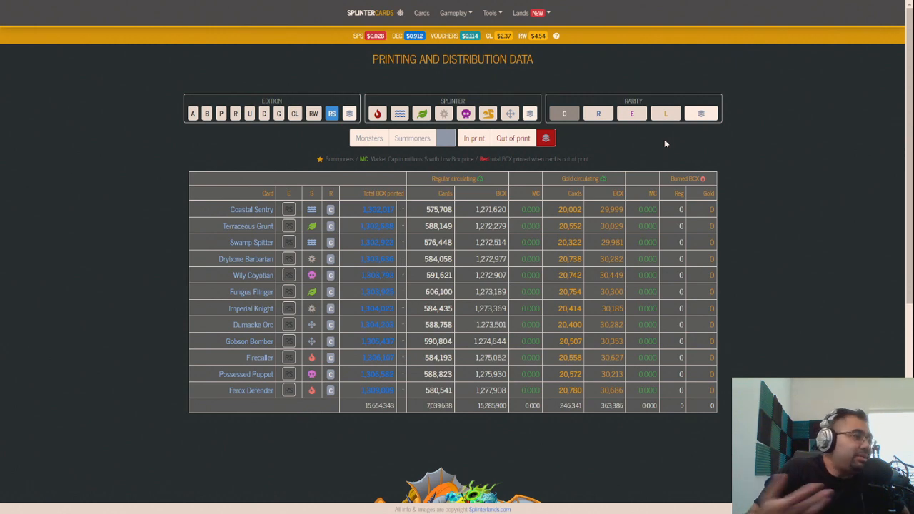
mouse_move(634, 142)
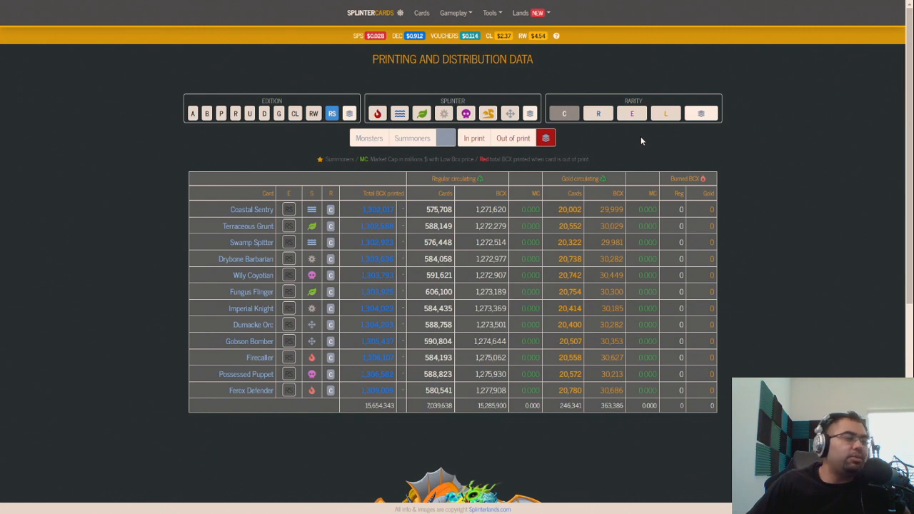
mouse_move(688, 163)
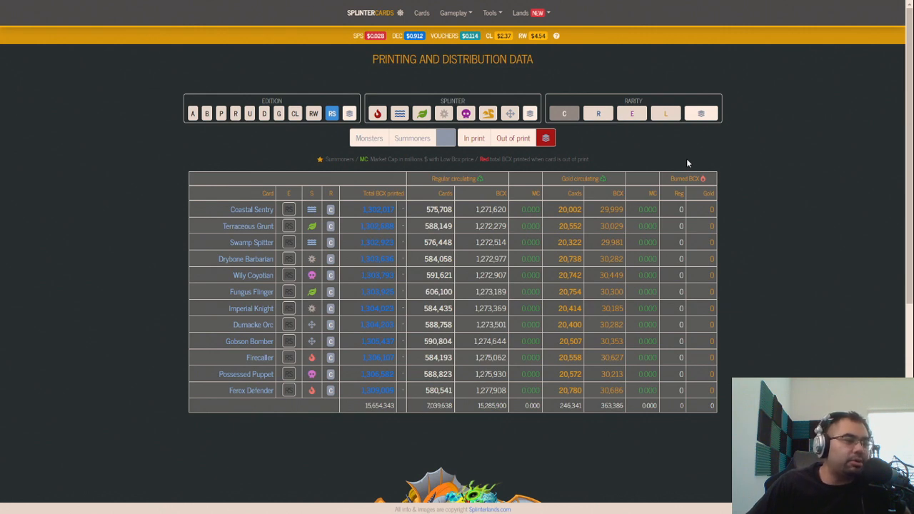
mouse_move(564, 113)
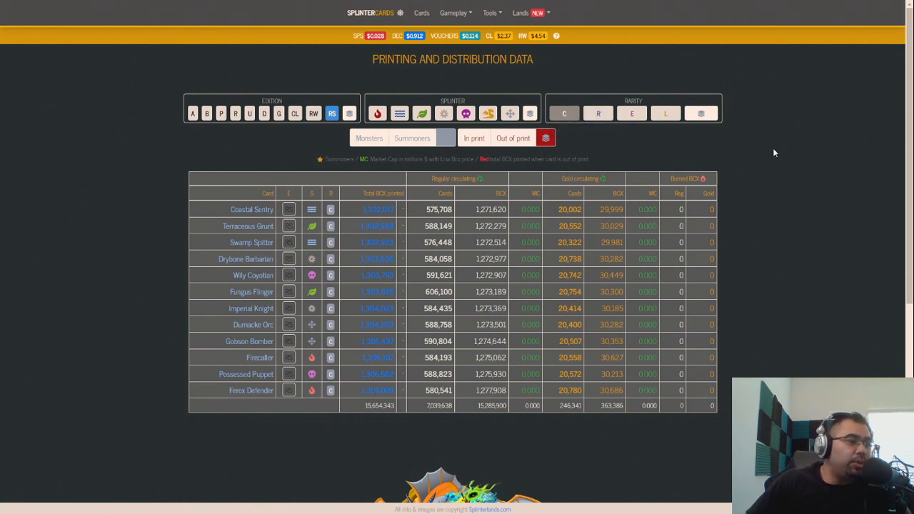
mouse_move(248, 226)
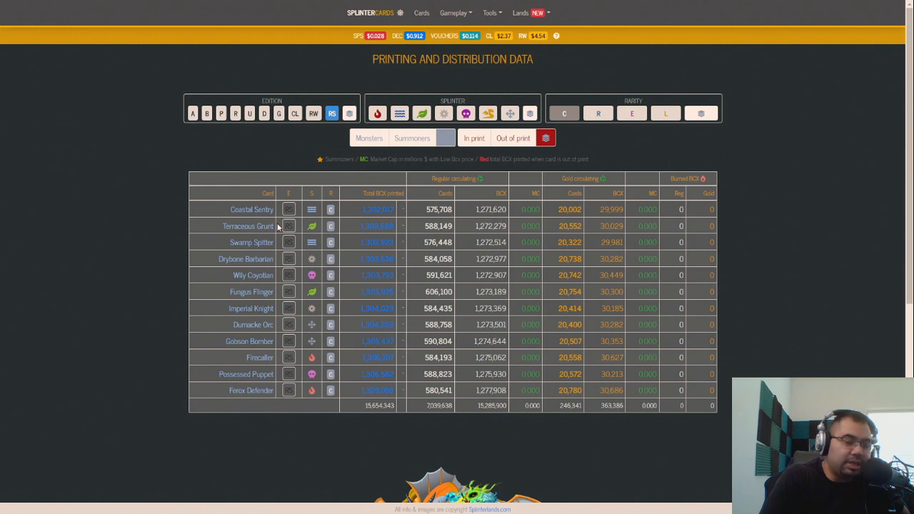
mouse_move(270, 209)
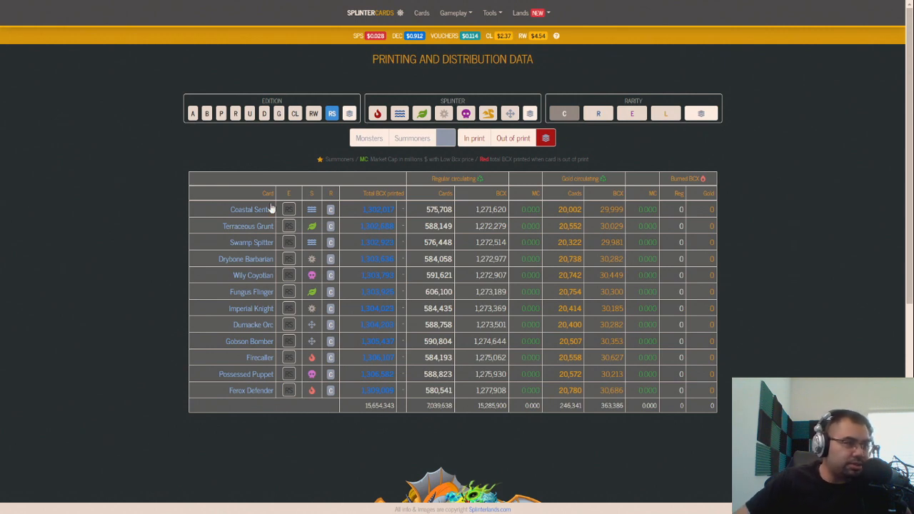
mouse_move(771, 226)
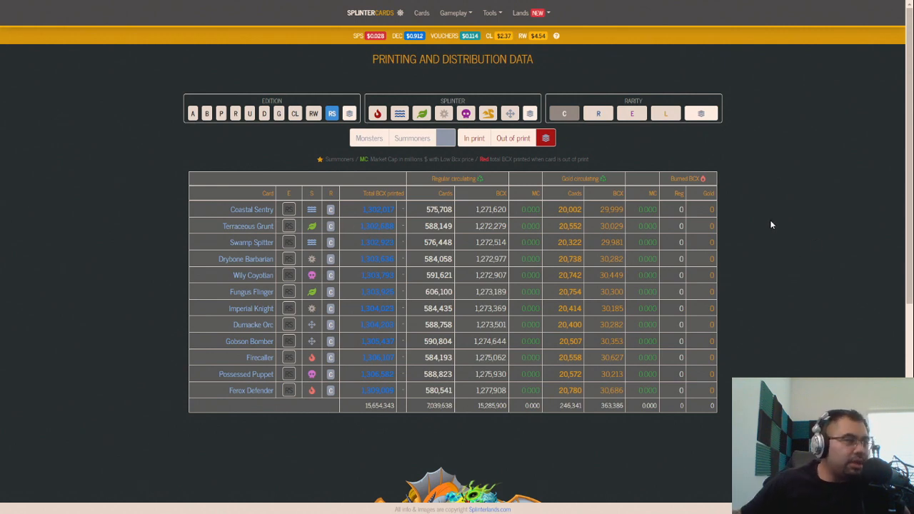